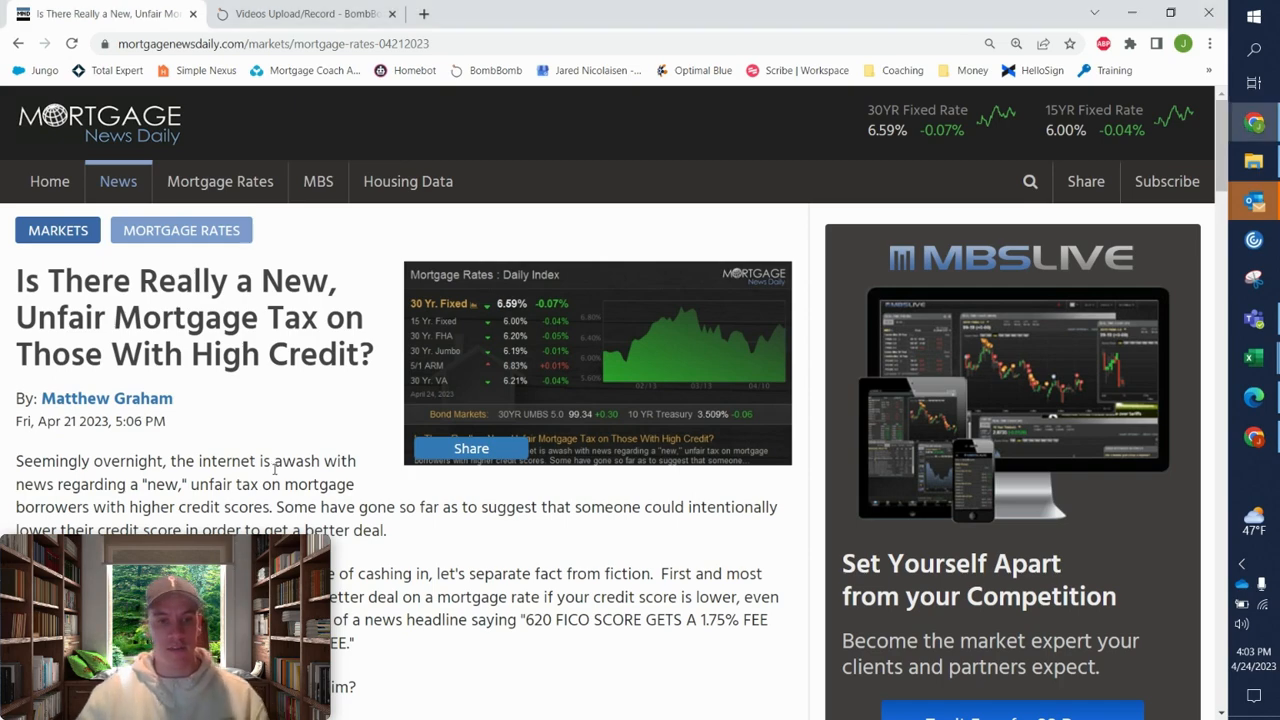
pyautogui.scroll(-3)
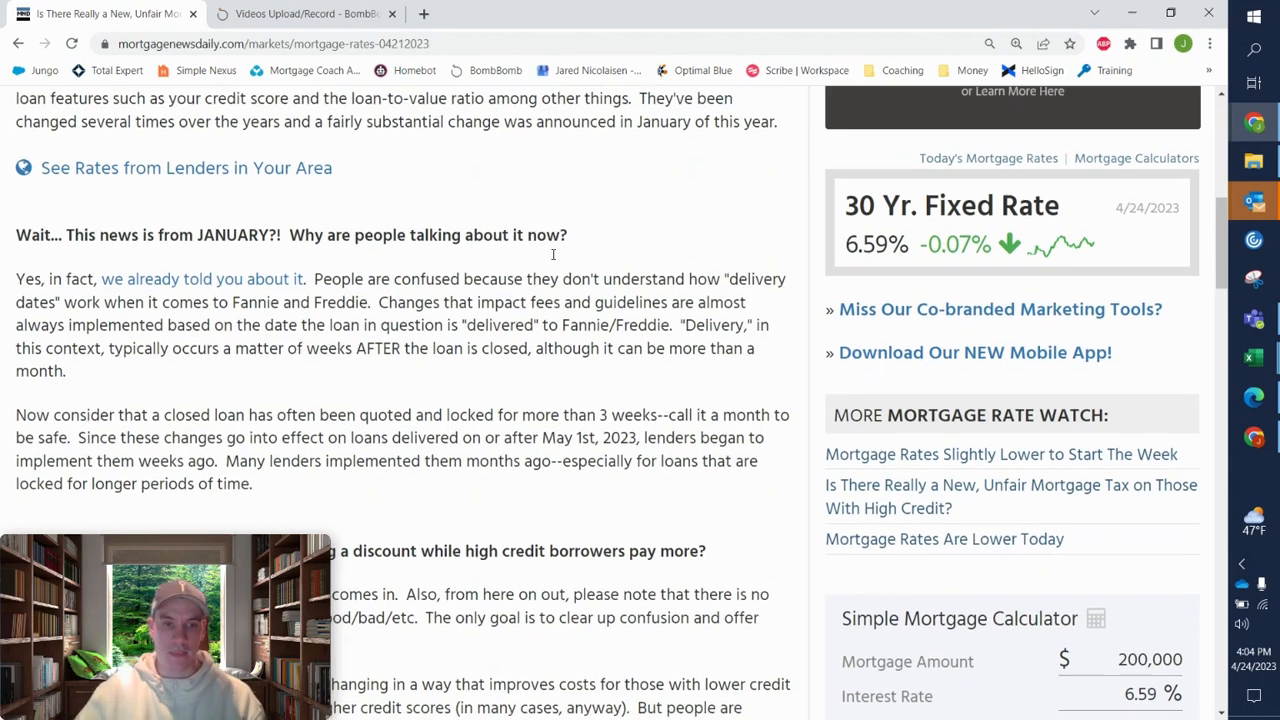
pyautogui.scroll(-3)
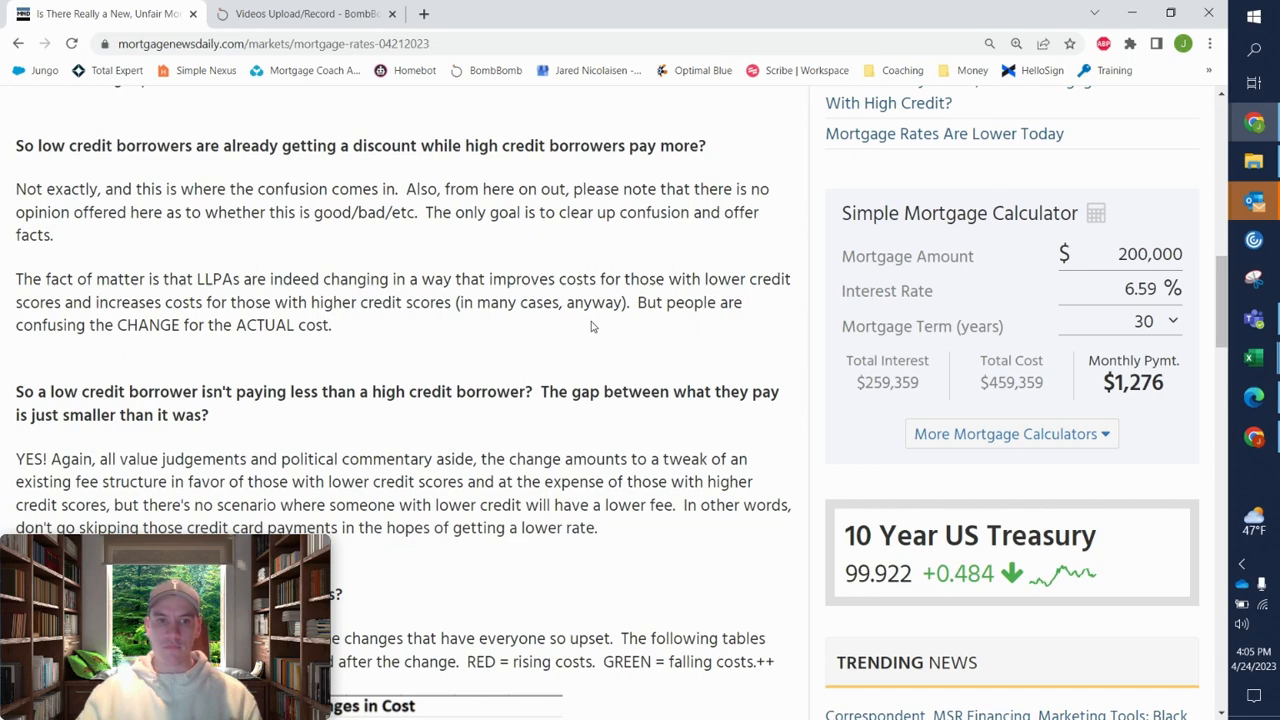
pyautogui.scroll(-3)
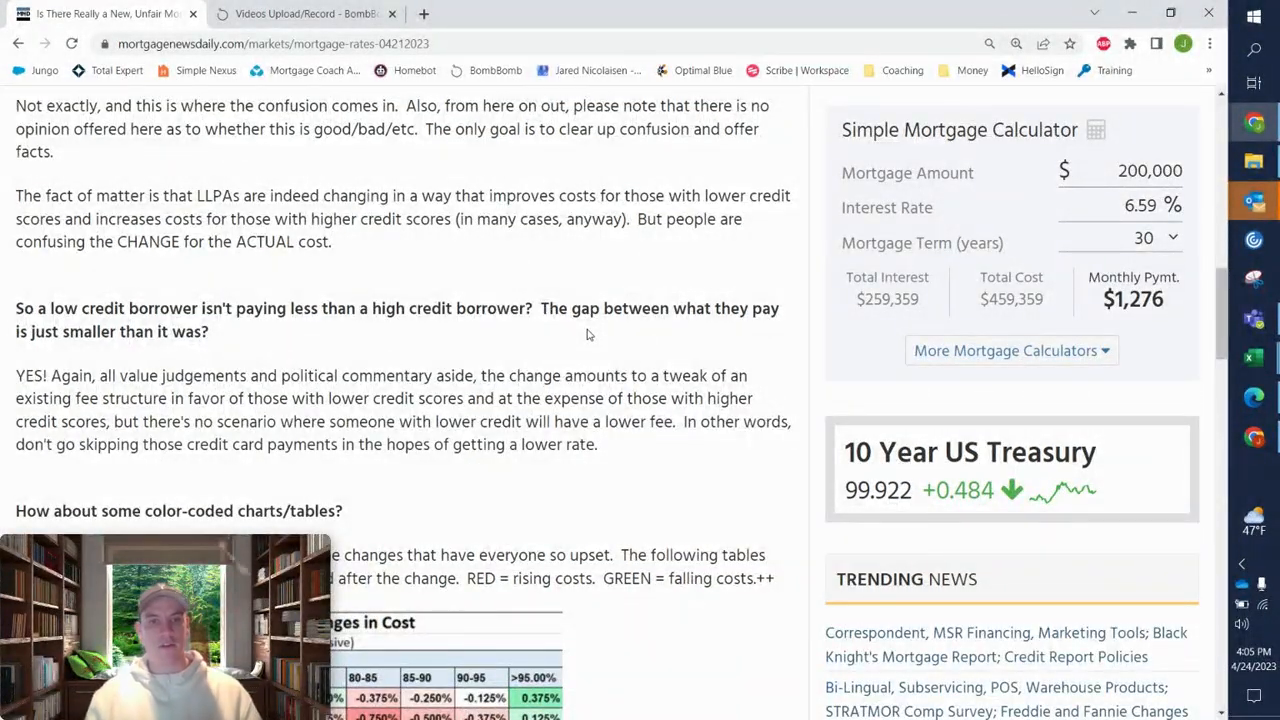
pyautogui.scroll(-3)
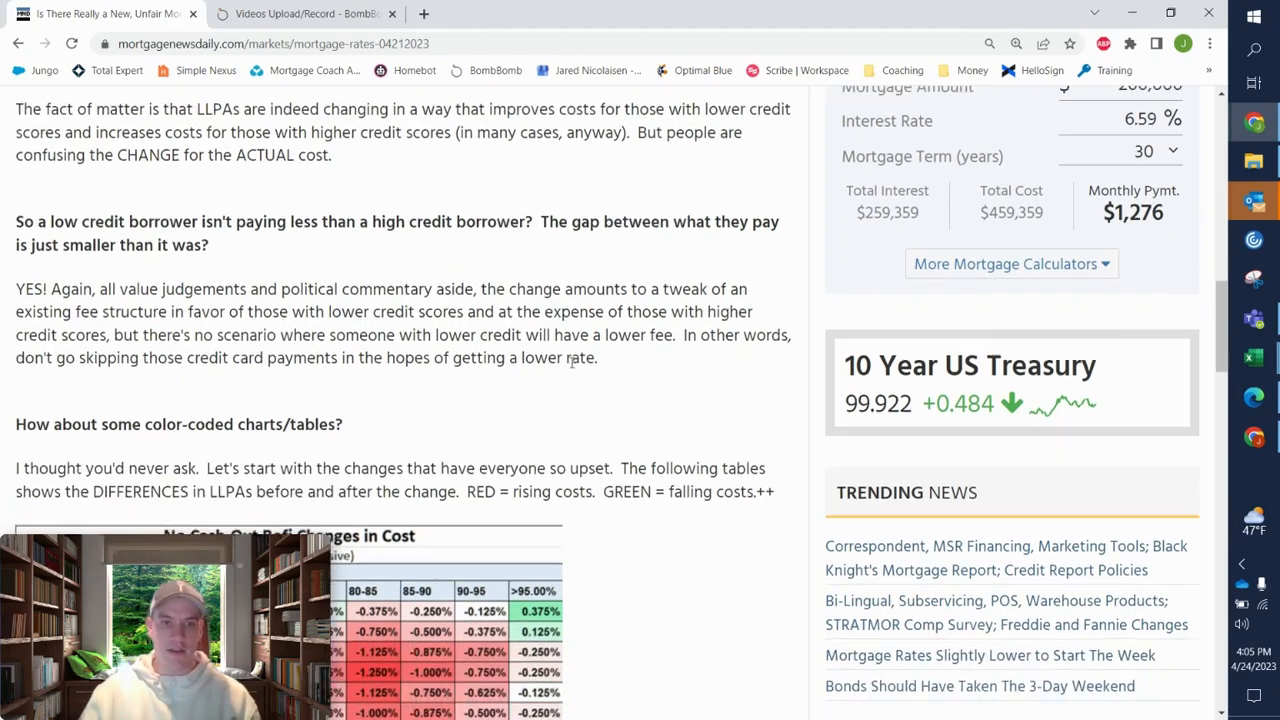
pyautogui.scroll(-3)
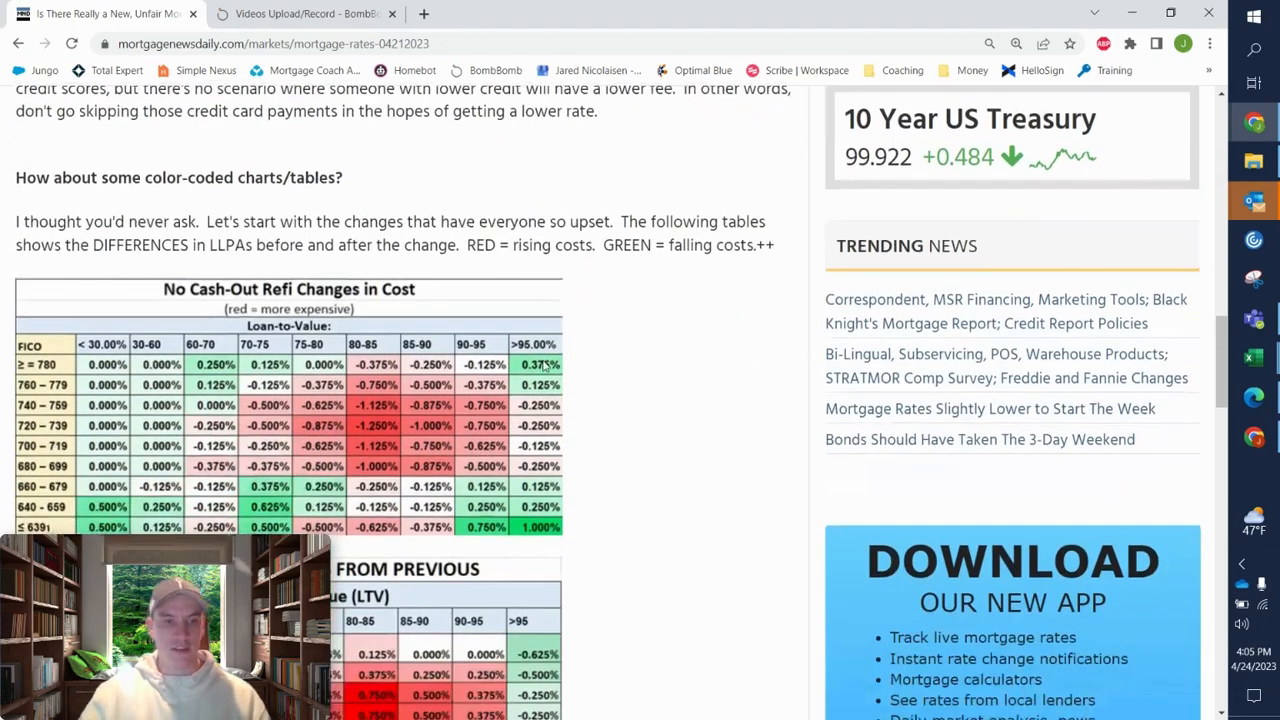
pyautogui.scroll(-3)
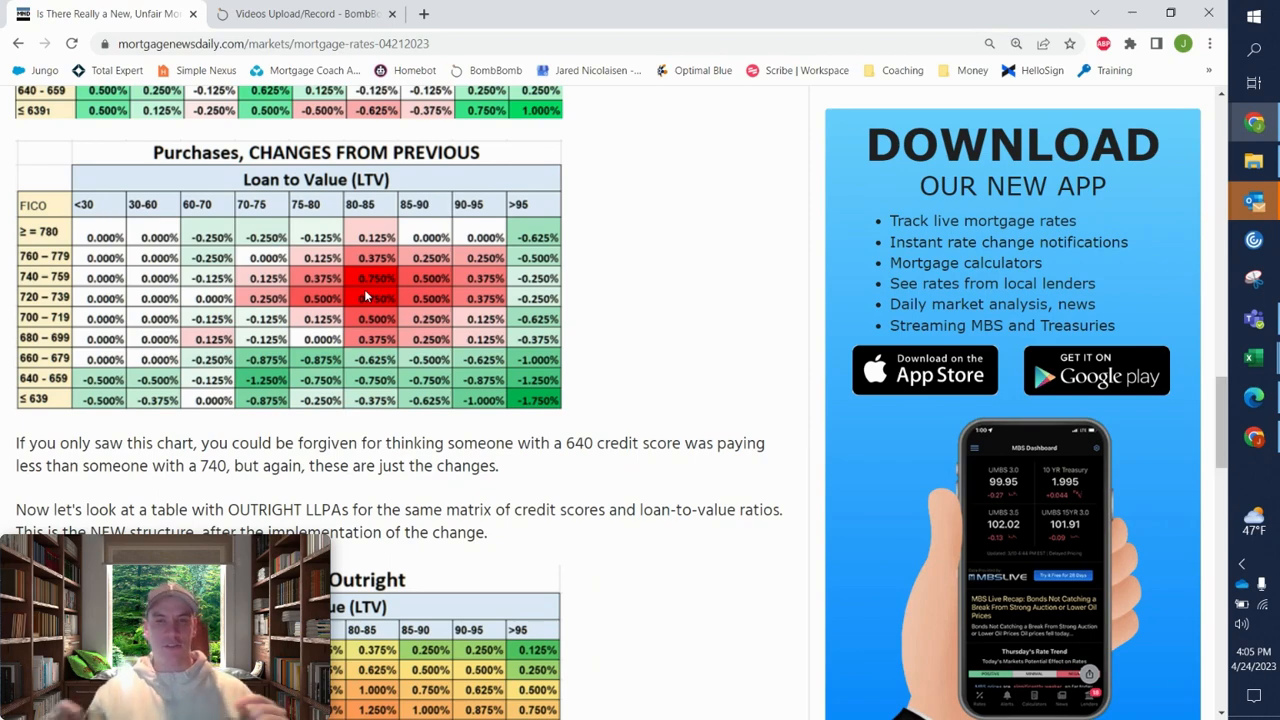
pyautogui.scroll(-3)
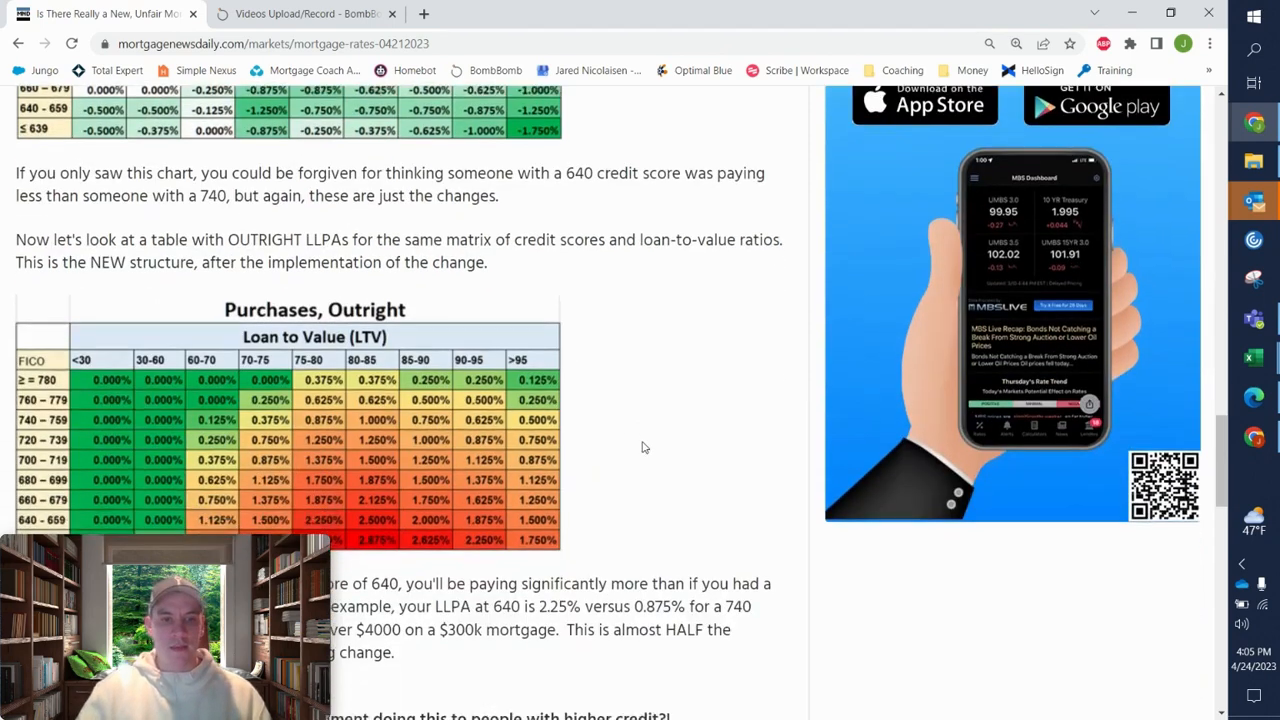
pyautogui.scroll(-3)
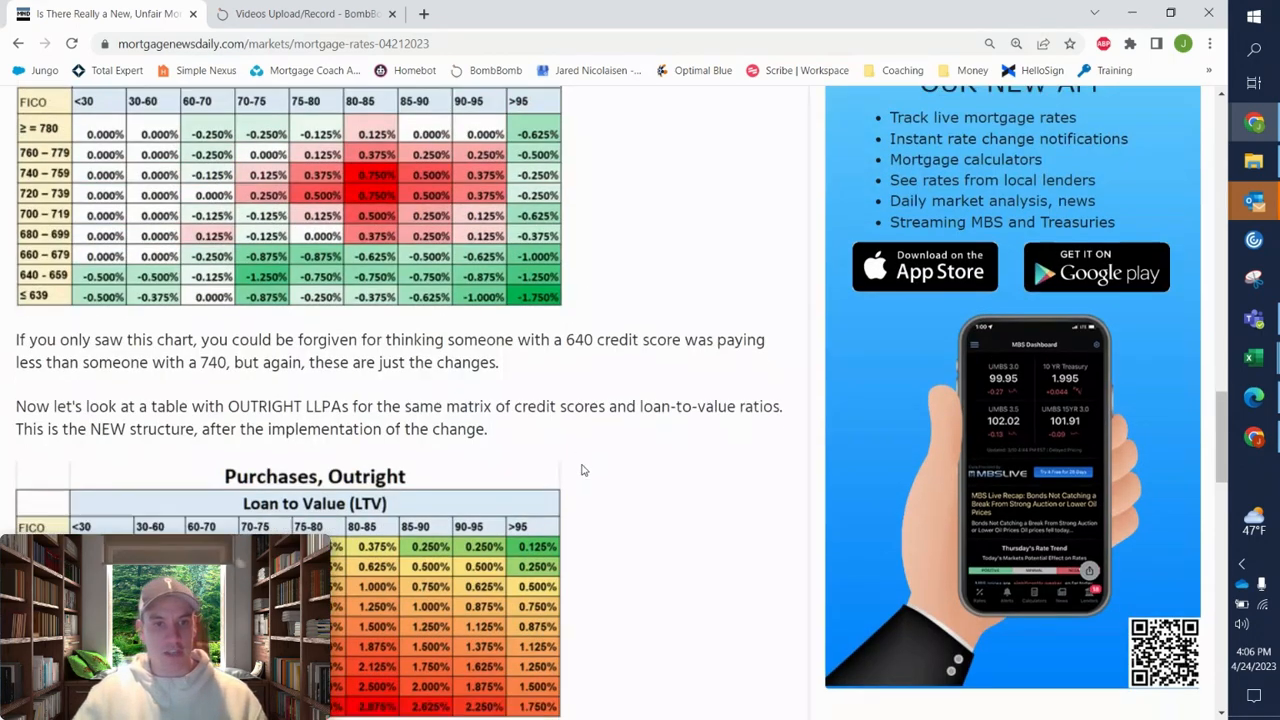
pyautogui.scroll(-3)
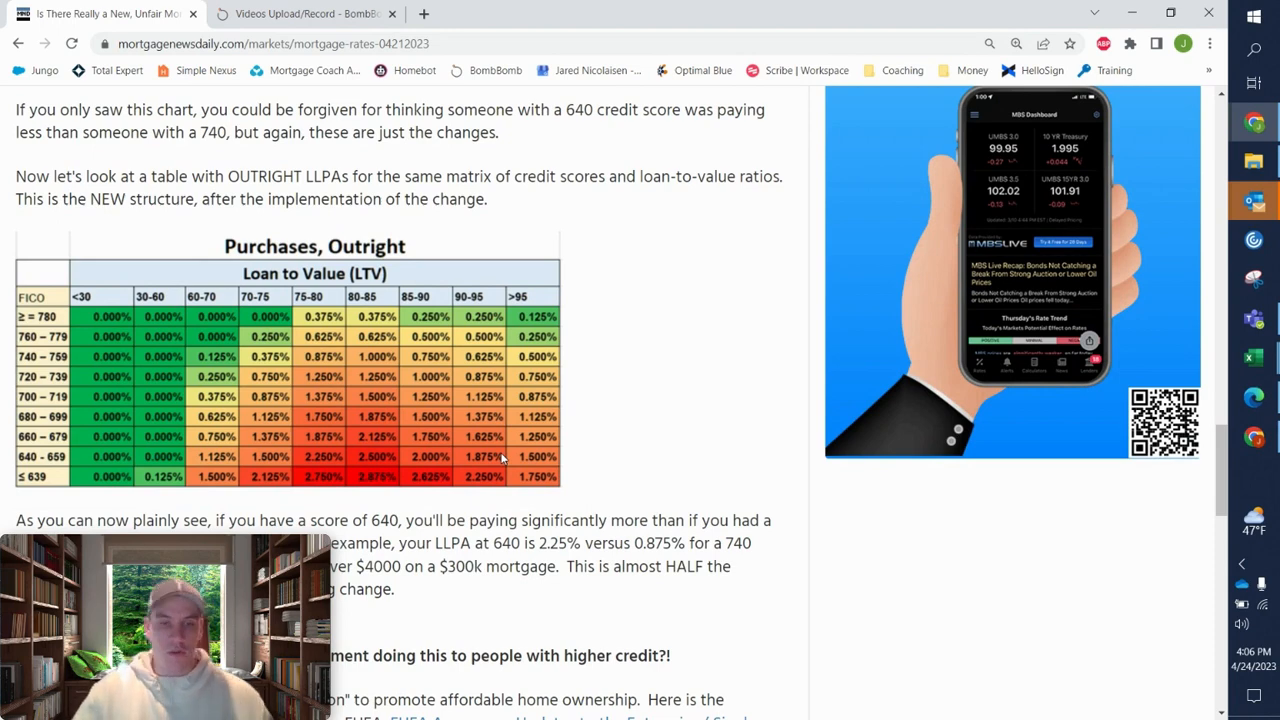
pyautogui.scroll(-3)
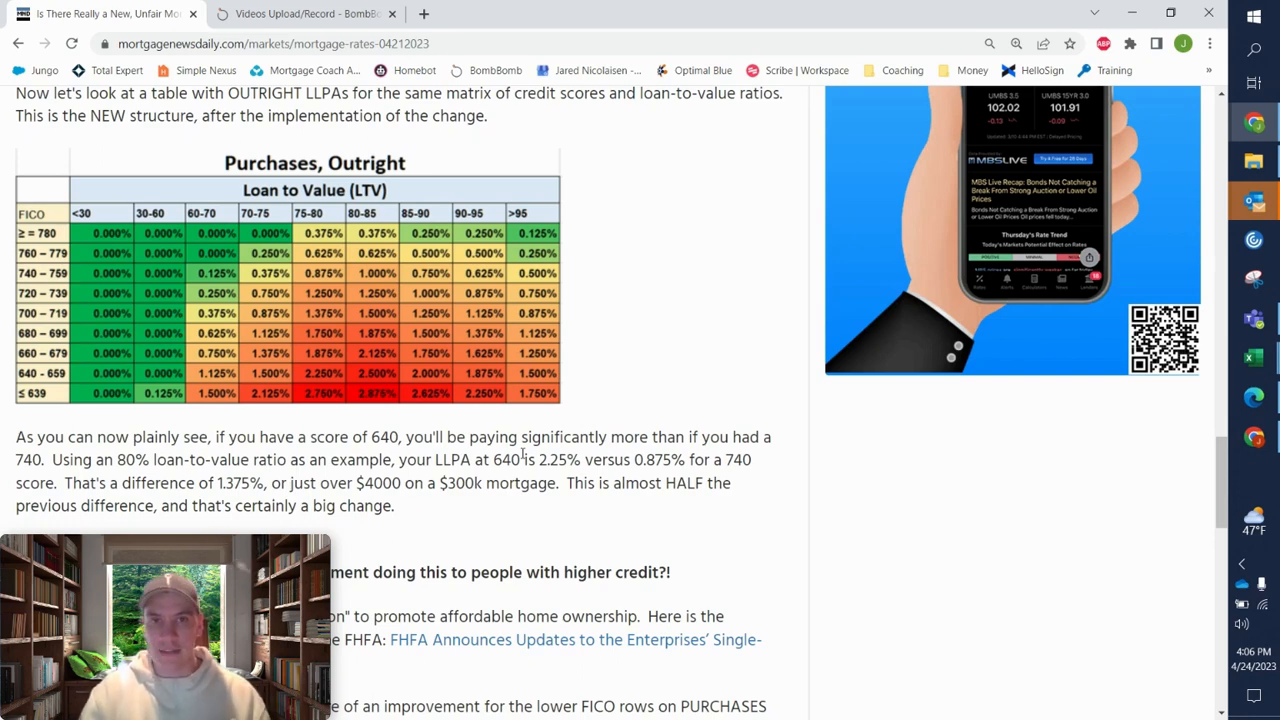
pyautogui.moveTo(595, 311)
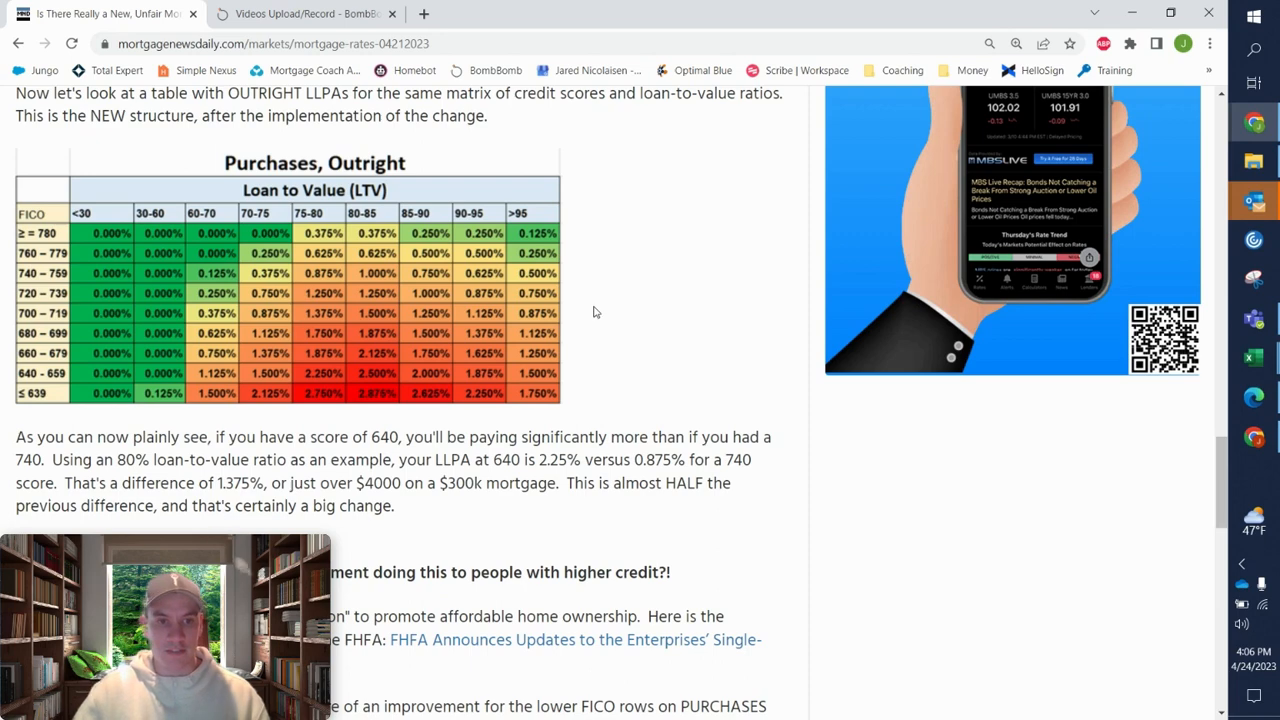